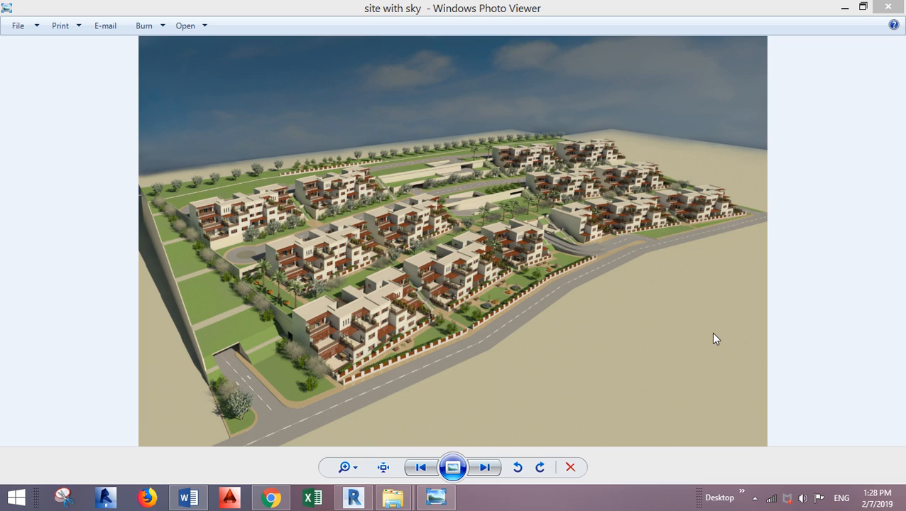
{"action": "mouse_move", "coordinate": [185, 277]}
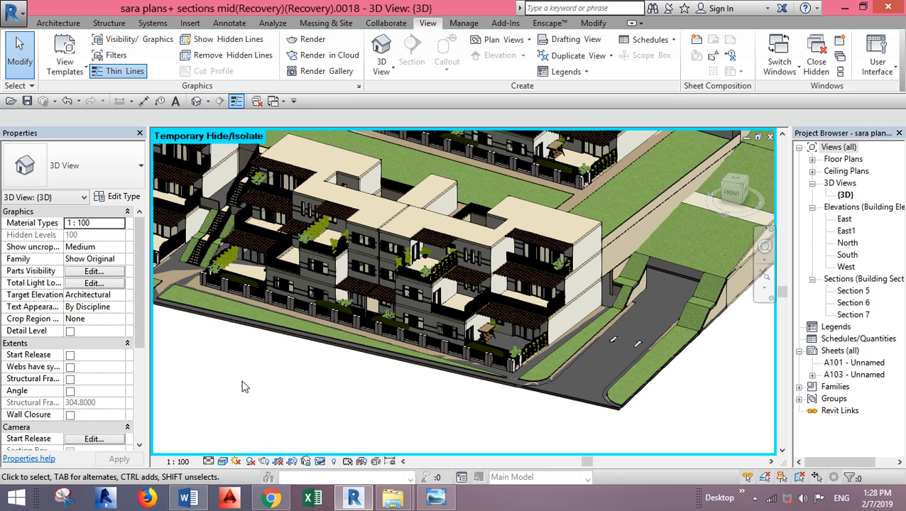
Create a new blank project and land on the empty Level 1 floor plan.
{"action": "left_click", "coordinate": [710, 299]}
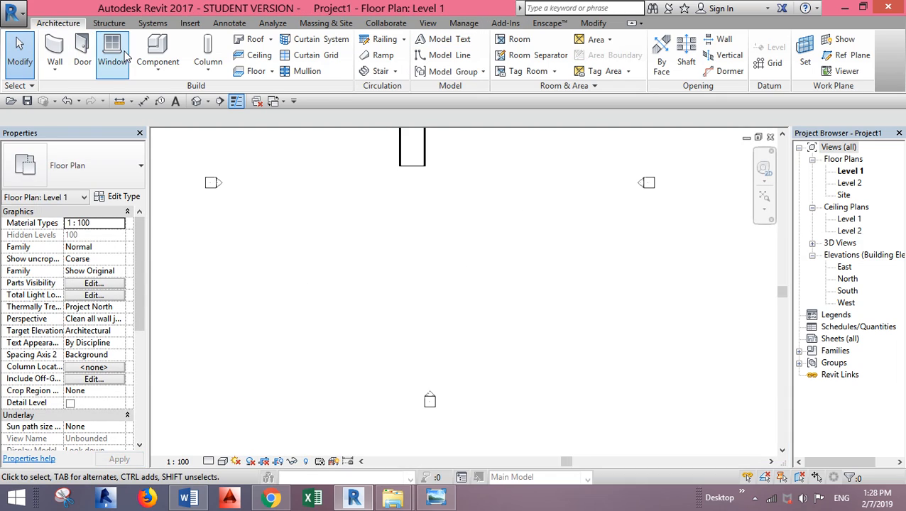
Sketch a rectangular floor boundary about 15000 long on Level 1 and finish the slab.
{"action": "left_click", "coordinate": [255, 71]}
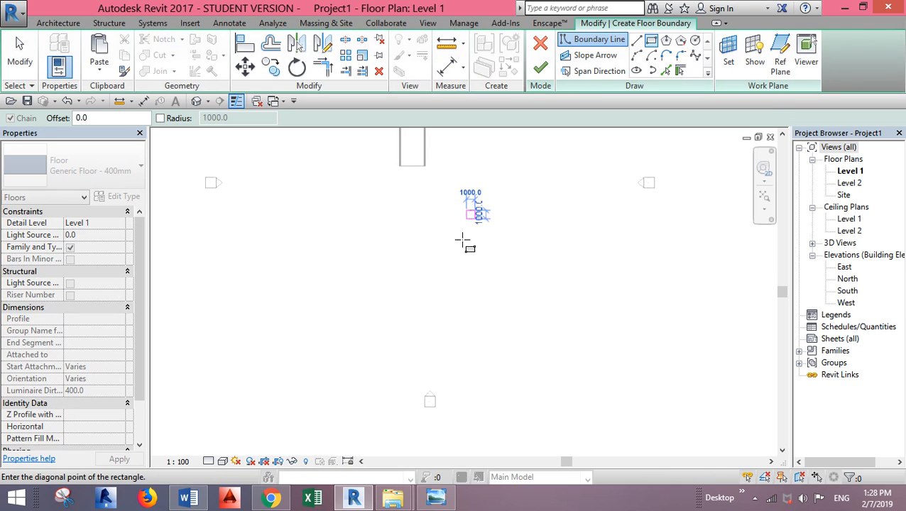
{"action": "left_click_drag", "start_coordinate": [470, 206], "coordinate": [441, 340]}
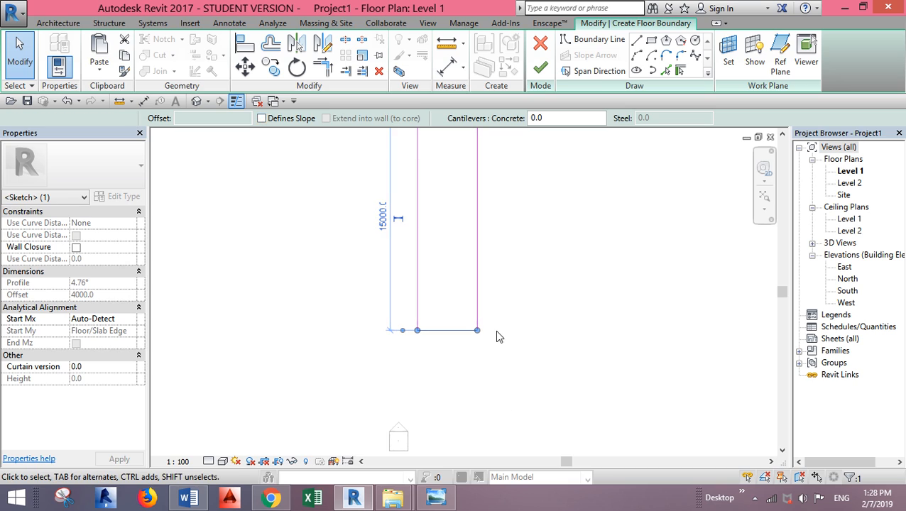
{"action": "left_click", "coordinate": [542, 68]}
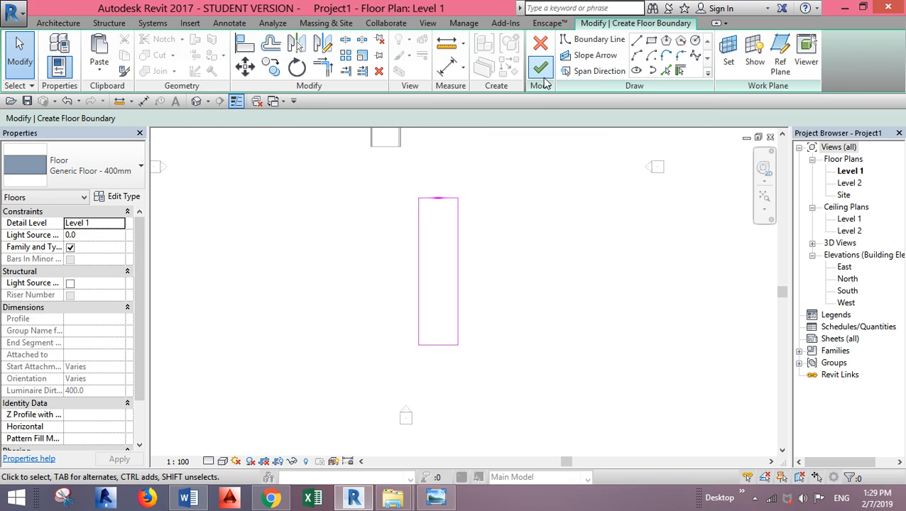
{"action": "left_click", "coordinate": [540, 68]}
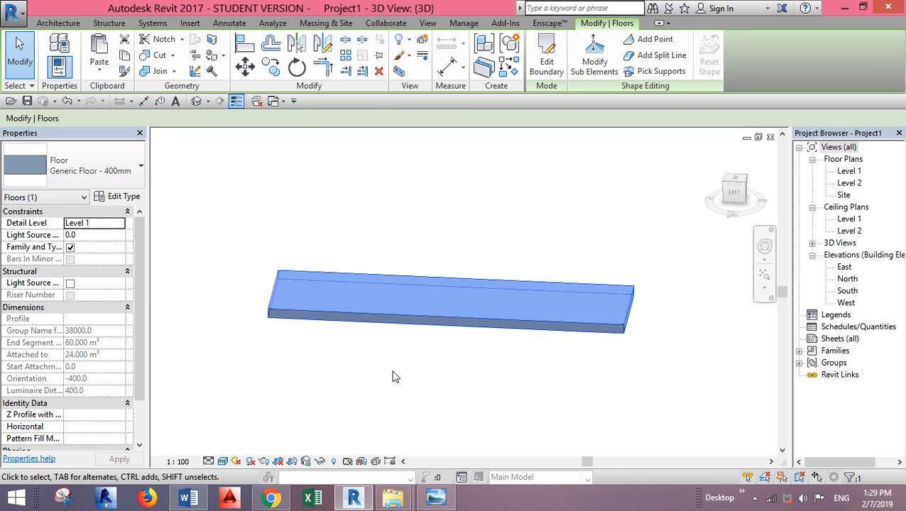
{"action": "mouse_move", "coordinate": [594, 55]}
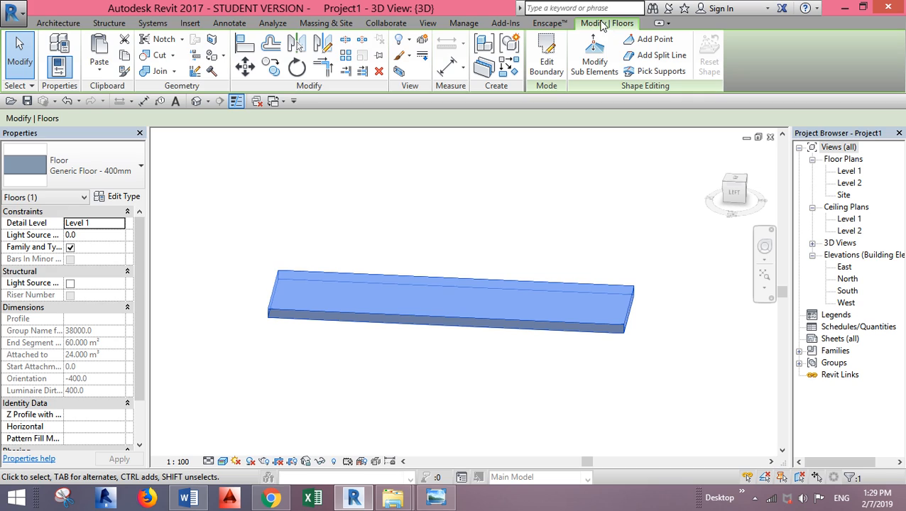
{"action": "mouse_move", "coordinate": [584, 186]}
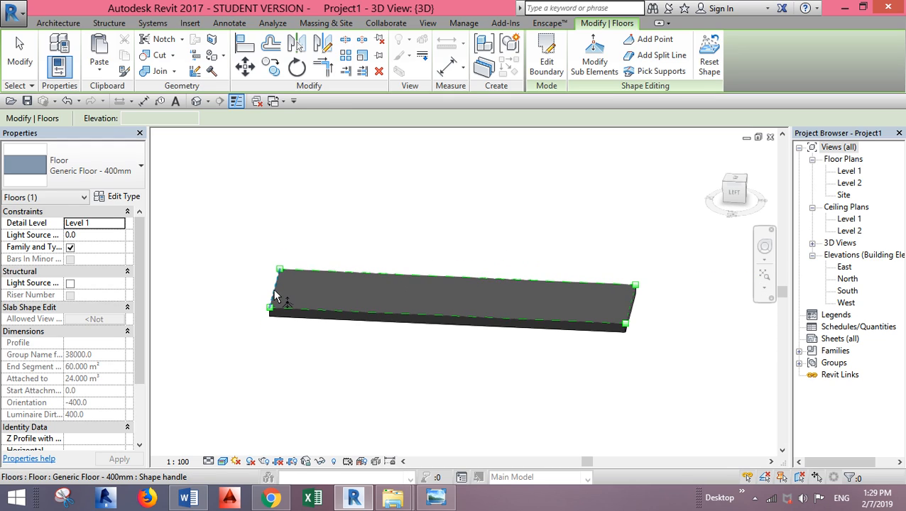
Raise one long edge of the slab to elevation 1000 with Modify Sub Elements so it slopes across its width.
{"action": "left_click", "coordinate": [276, 284]}
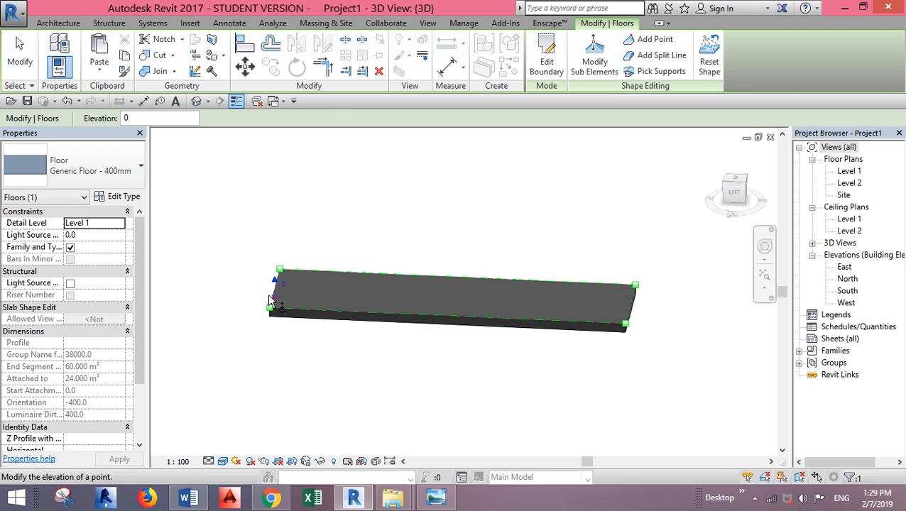
{"action": "left_click", "coordinate": [277, 283]}
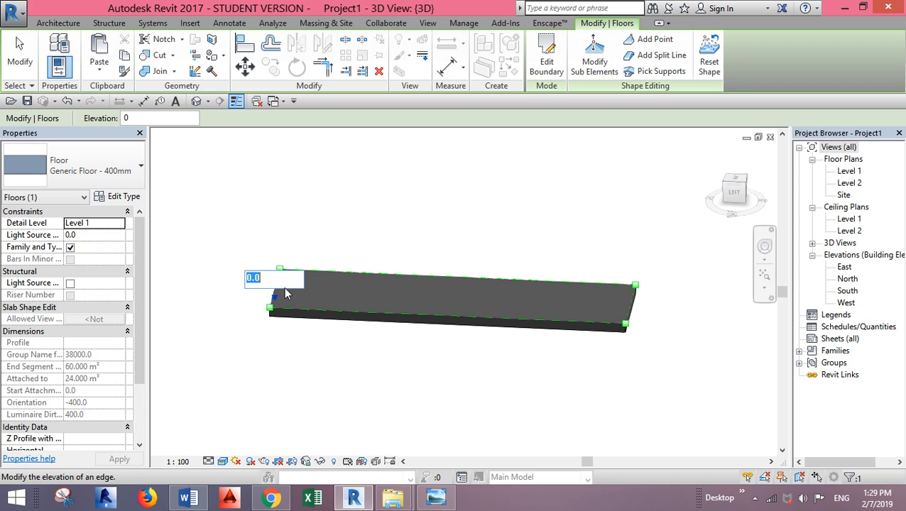
{"action": "type", "text": "100-"}
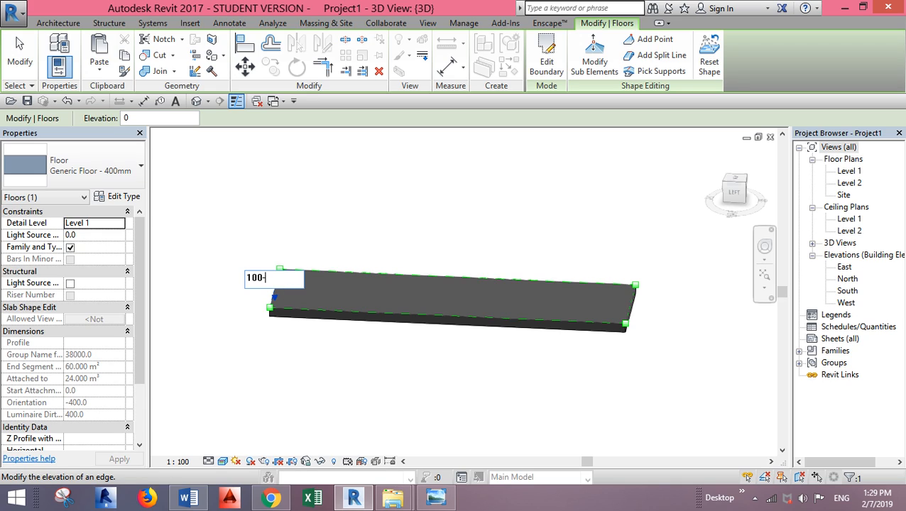
{"action": "type", "text": "1000"}
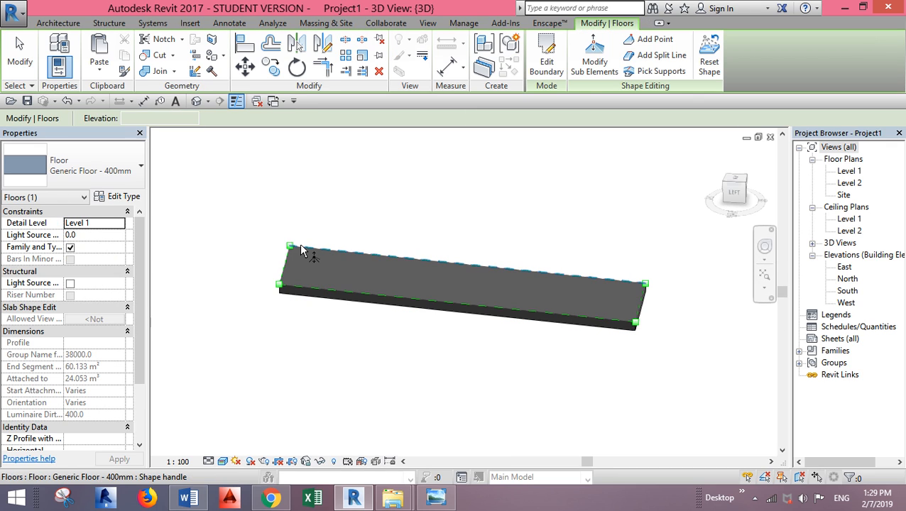
{"action": "left_click", "coordinate": [290, 246]}
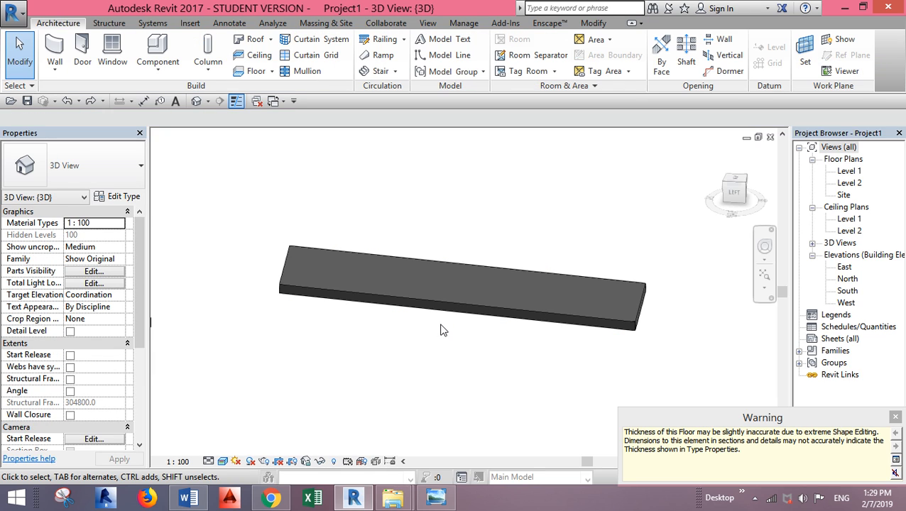
Copy the sloped floor slab and paste it aligned to the same place.
{"action": "left_click", "coordinate": [461, 292]}
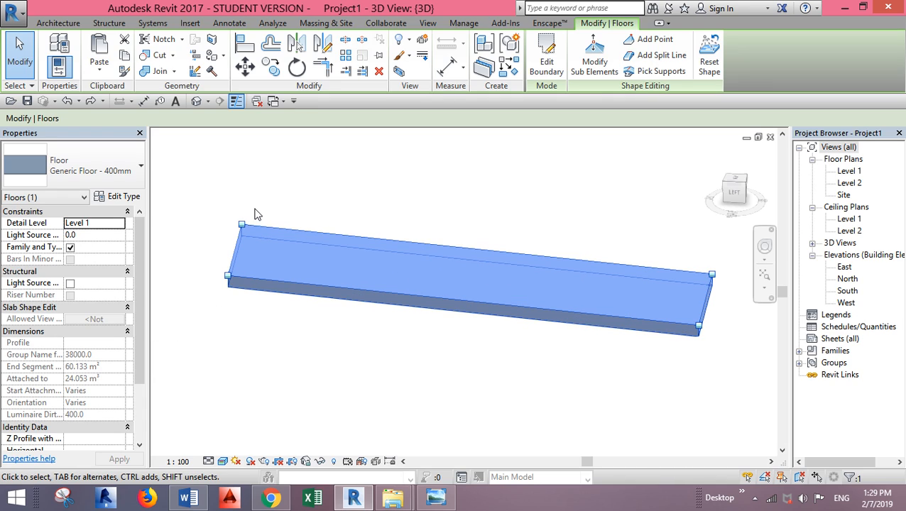
{"action": "left_click", "coordinate": [100, 54]}
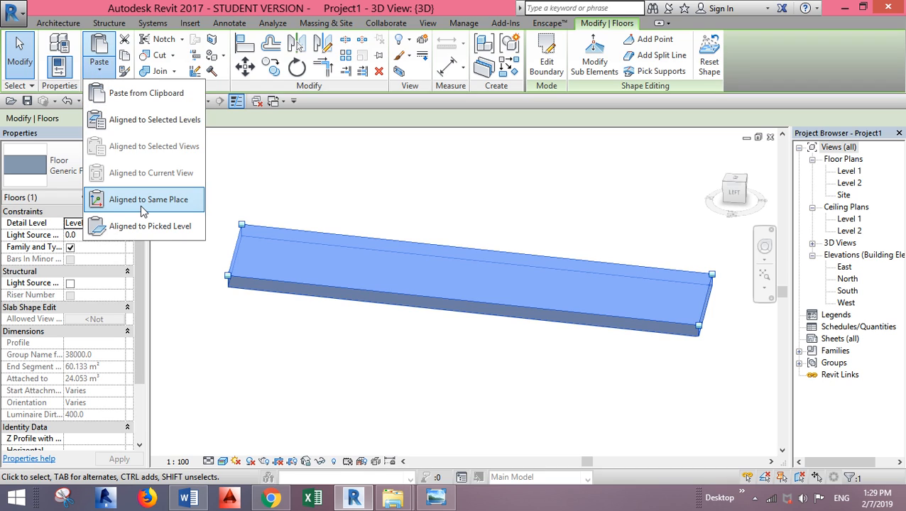
{"action": "left_click", "coordinate": [147, 199]}
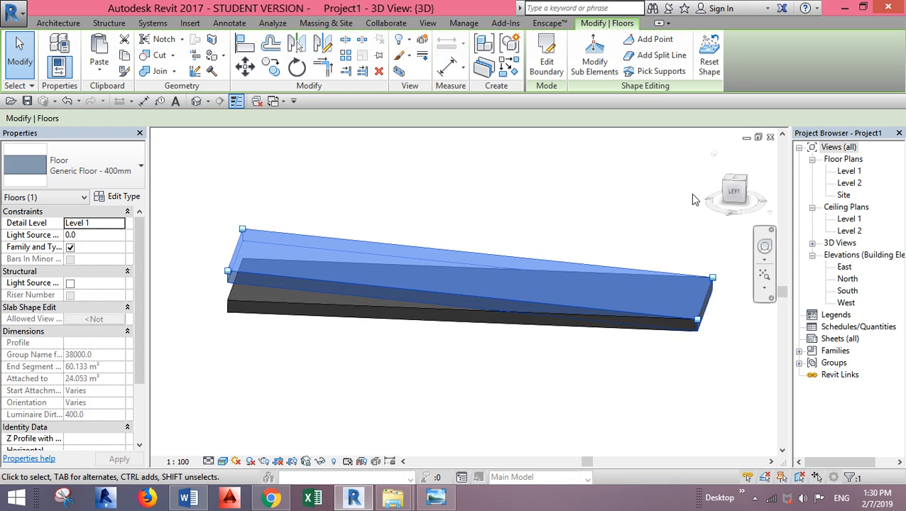
{"action": "mouse_move", "coordinate": [738, 188]}
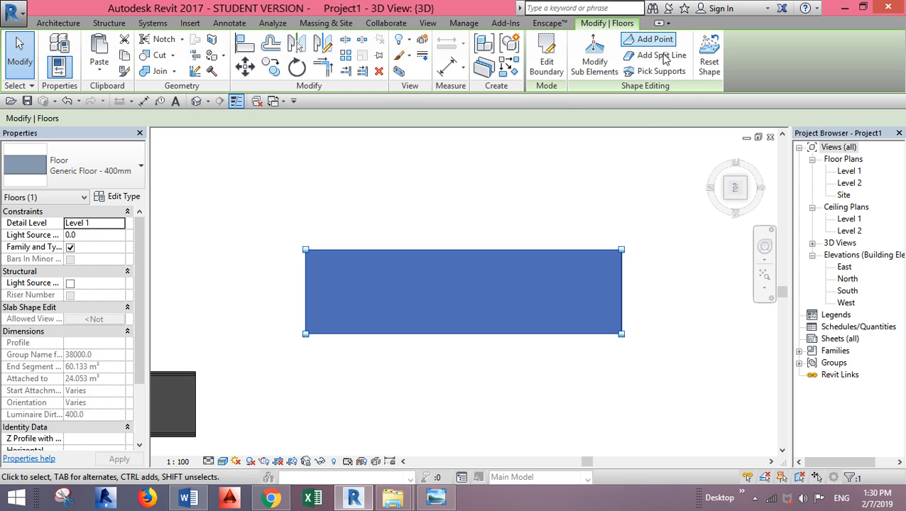
Add split lines across the copied slab and raise a split-line point to 1000 for a ridged top.
{"action": "left_click", "coordinate": [661, 55]}
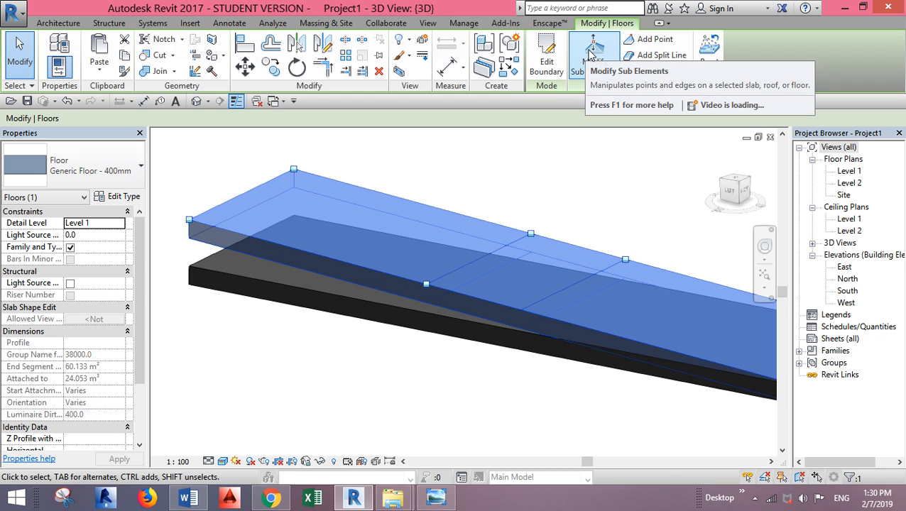
{"action": "left_click", "coordinate": [594, 56]}
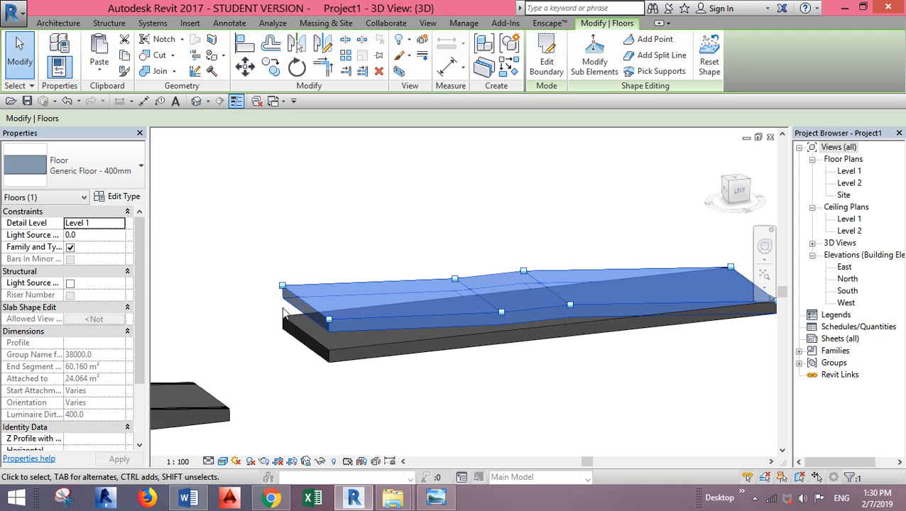
{"action": "left_click", "coordinate": [328, 319]}
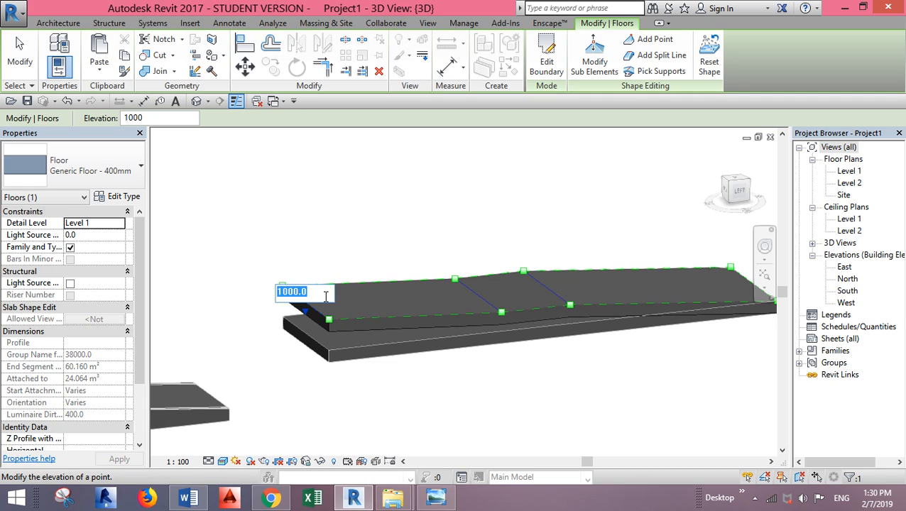
{"action": "type", "text": "1"}
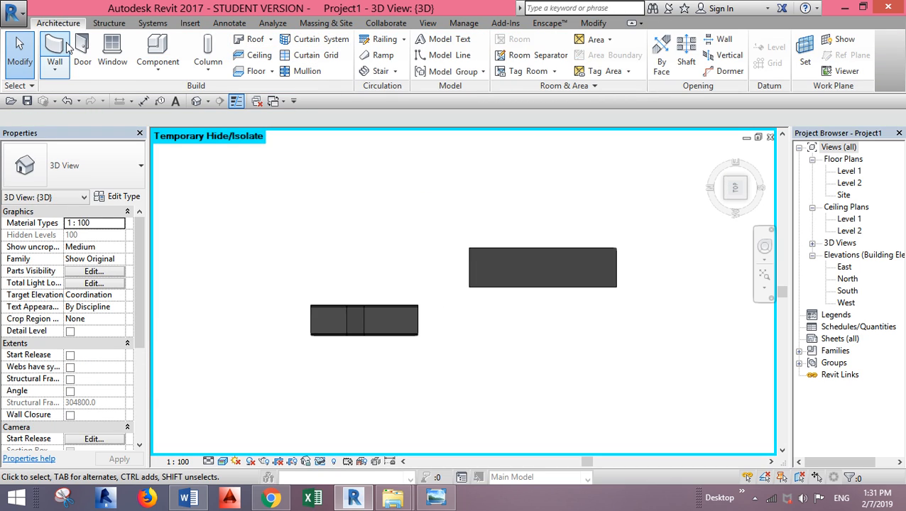
Reset Temporary Hide/Isolate and select the wall beside the slabs for profile editing.
{"action": "left_click", "coordinate": [54, 54]}
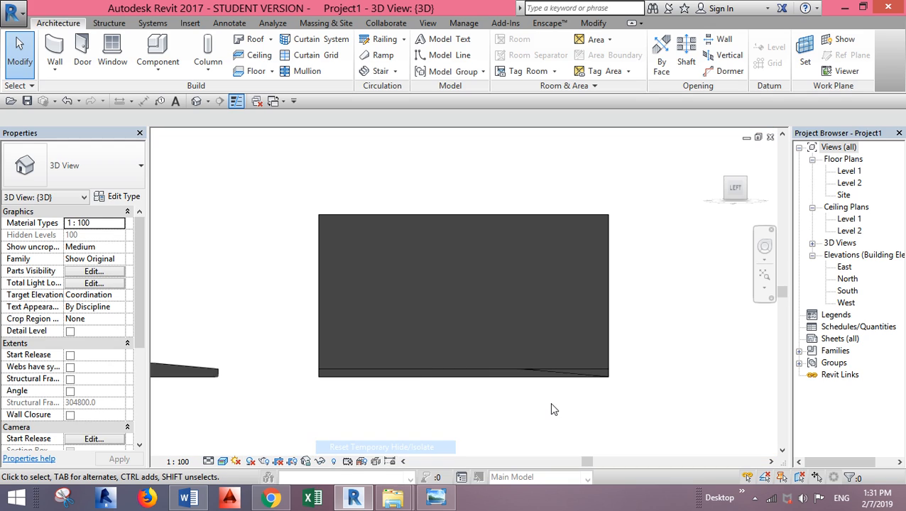
{"action": "left_click", "coordinate": [463, 294]}
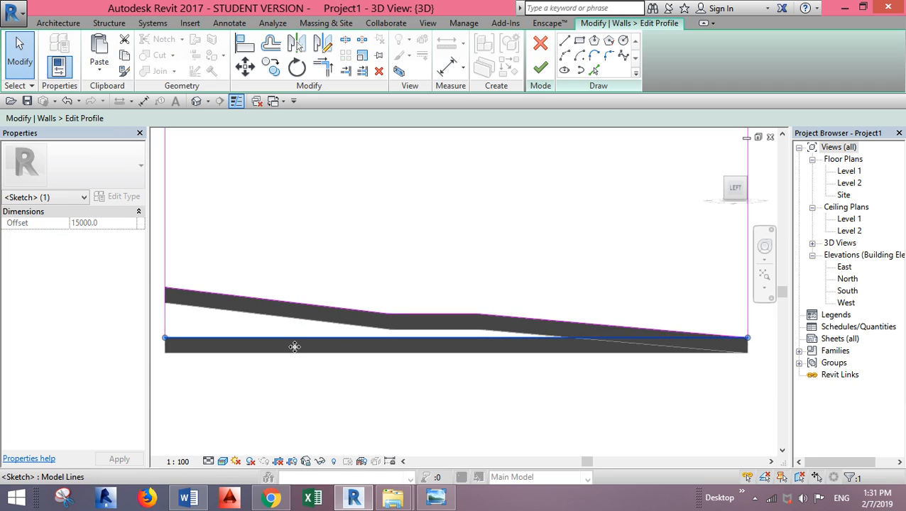
Remove the unsatisfied constraints, quit the unfinished profile sketch and return to the 3D view.
{"action": "left_click", "coordinate": [539, 68]}
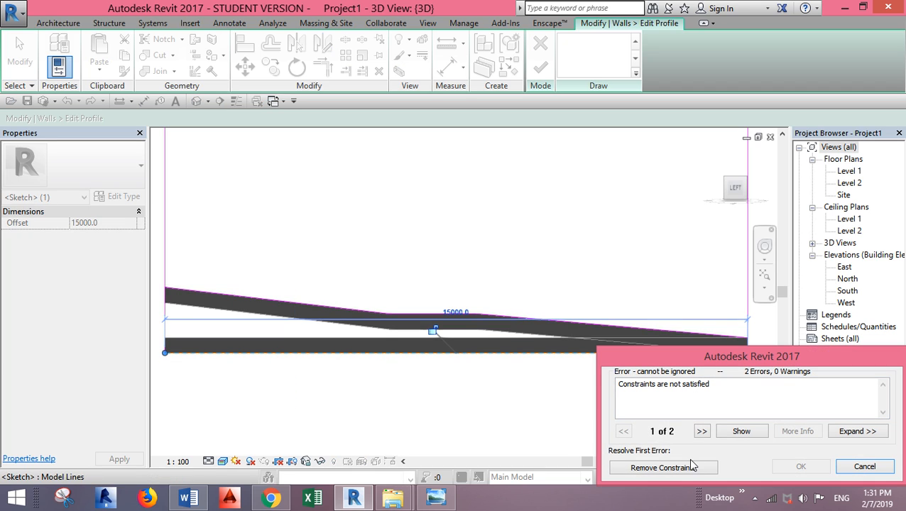
{"action": "left_click", "coordinate": [662, 467]}
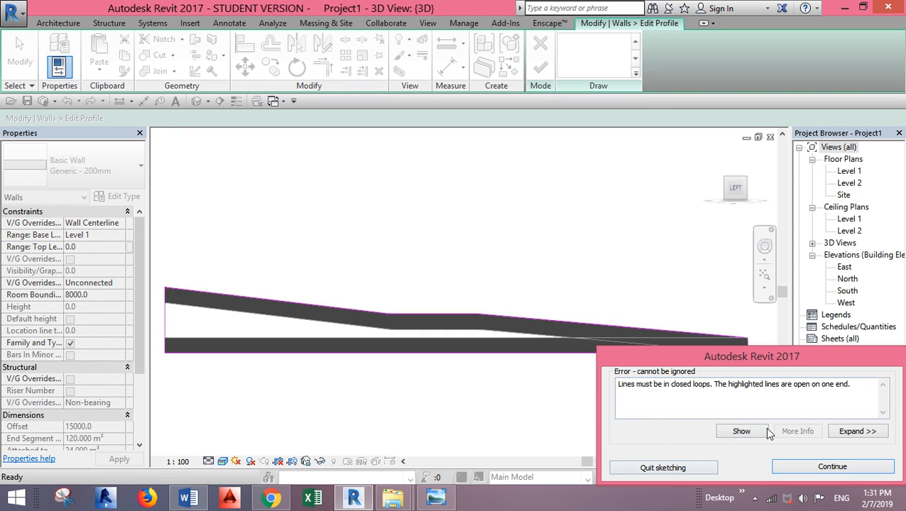
{"action": "left_click", "coordinate": [832, 466]}
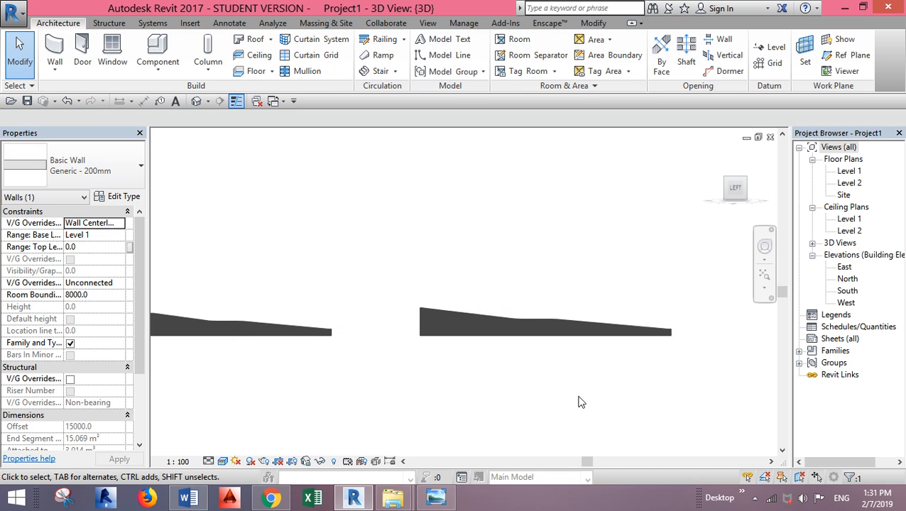
{"action": "left_click", "coordinate": [543, 324]}
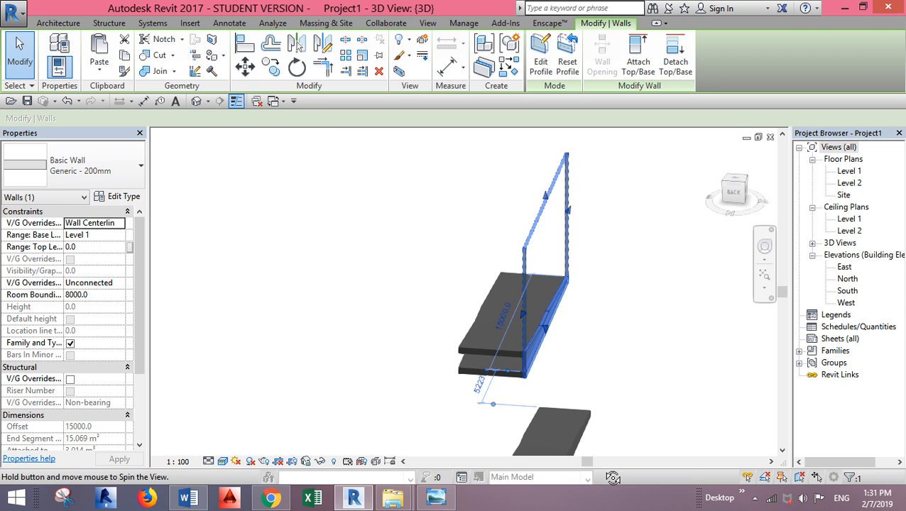